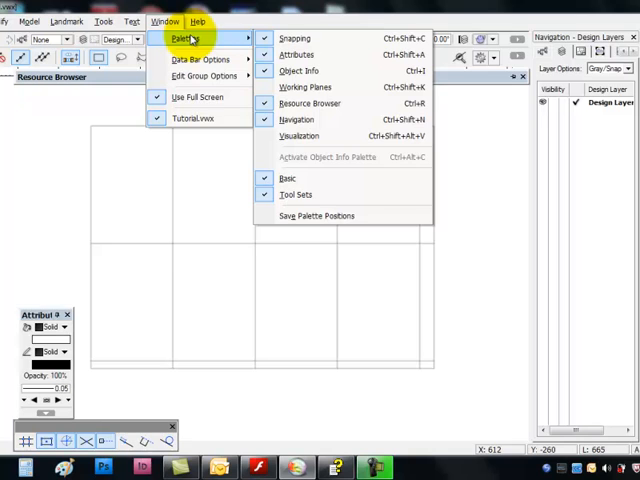
mouse_move(240, 240)
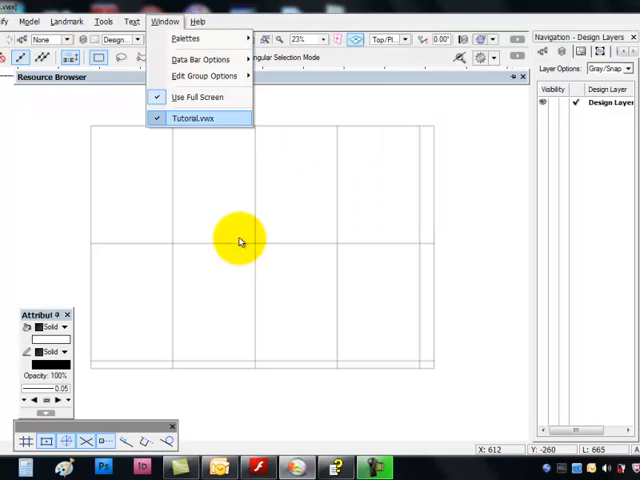
mouse_move(184, 38)
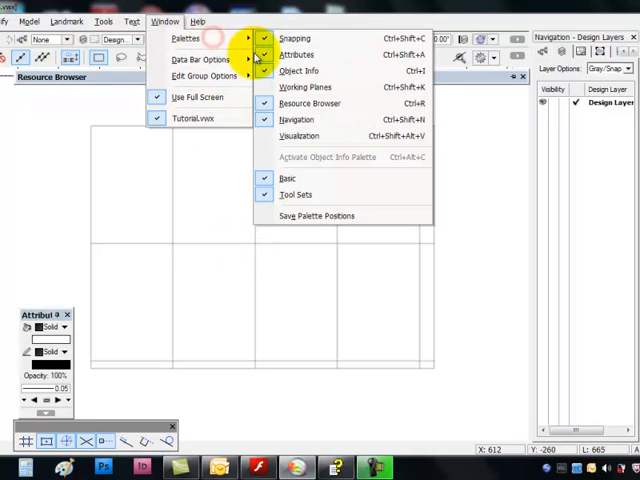
mouse_move(296, 120)
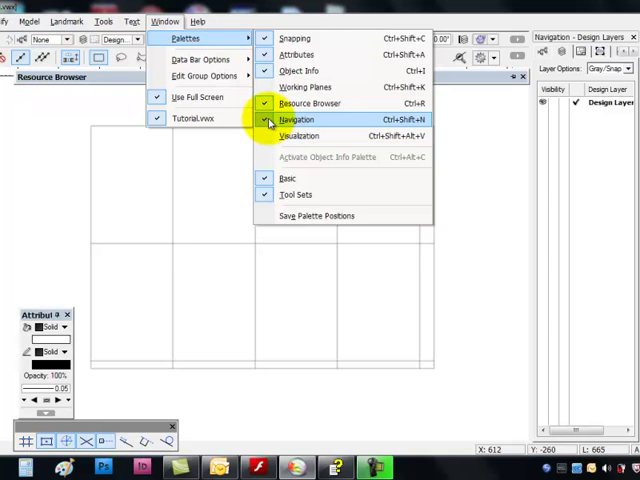
Toggle the Navigation palette off and back on from the Palettes menu.
click(296, 120)
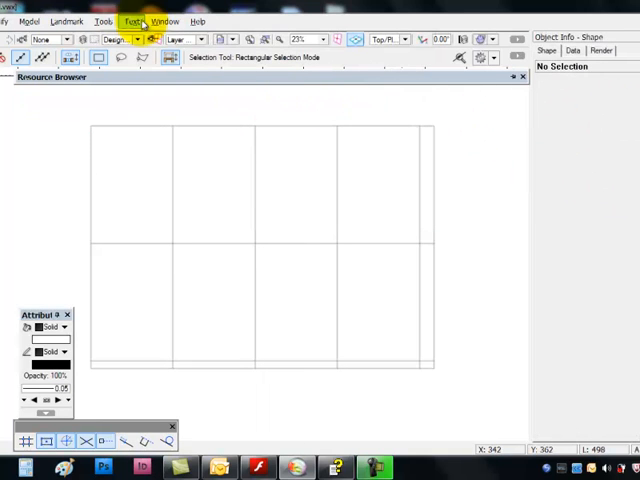
click(164, 20)
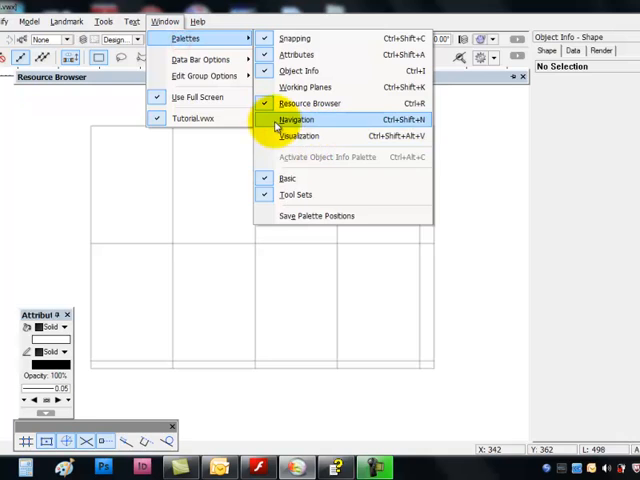
click(296, 120)
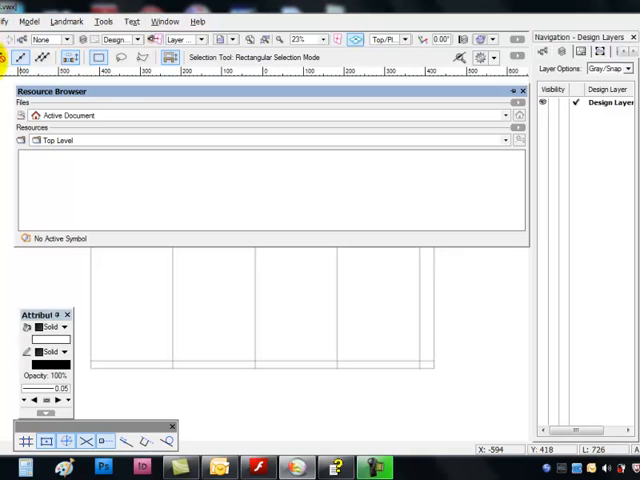
mouse_move(116, 92)
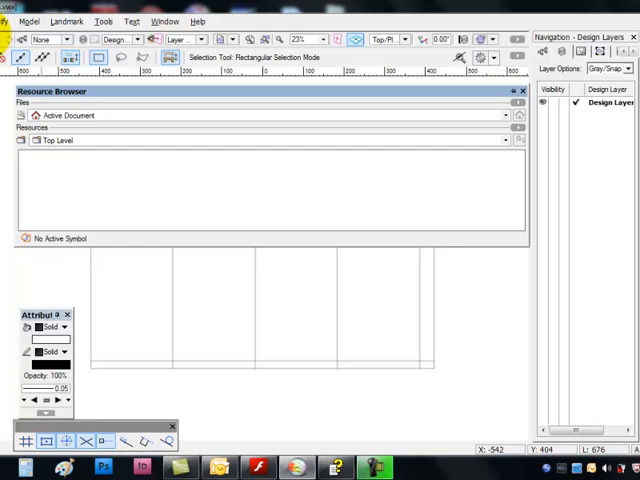
mouse_move(258, 264)
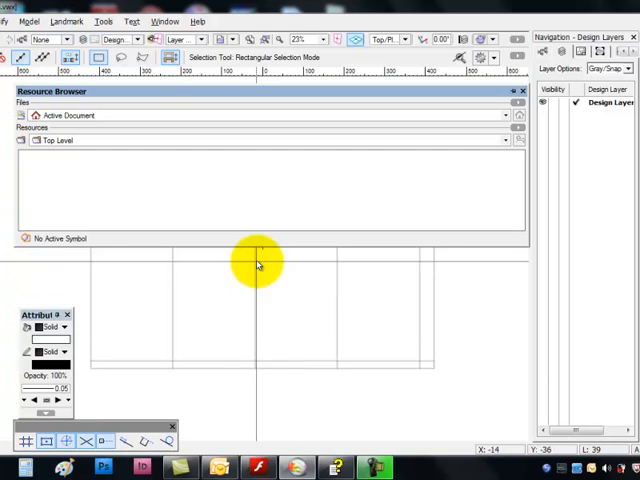
mouse_move(504, 100)
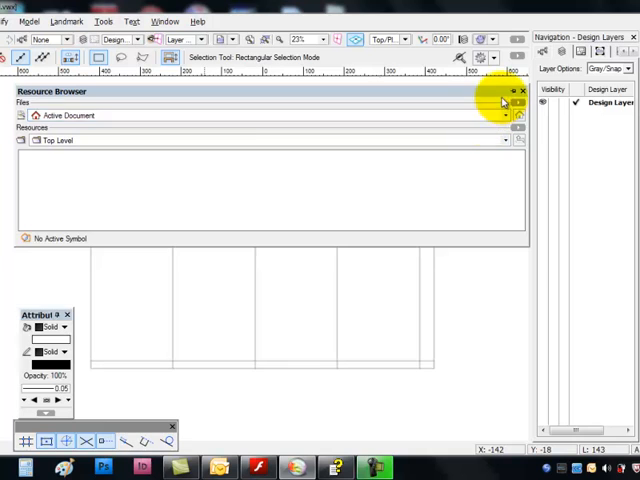
Collapse the Resource Browser palette to its title bar.
click(510, 92)
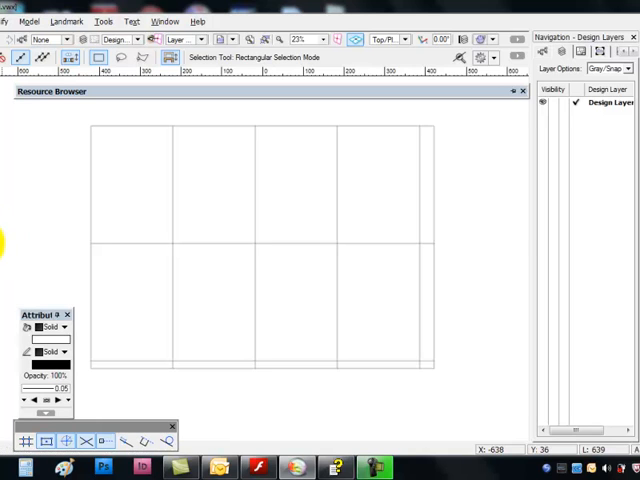
mouse_move(12, 240)
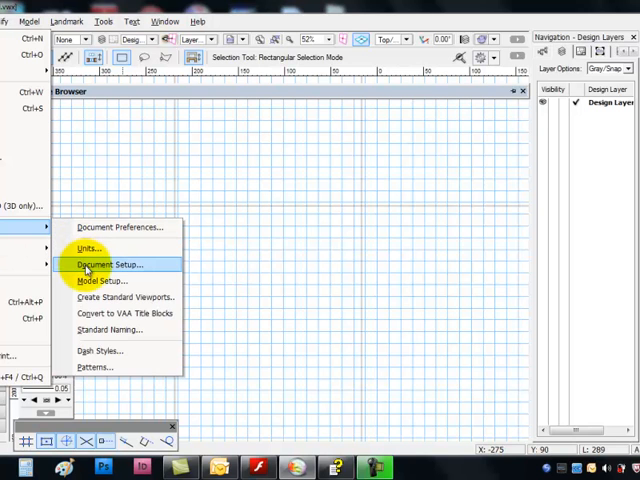
Turn off Show Grid in the Drawing Grids settings of Document Setup and apply it.
click(108, 264)
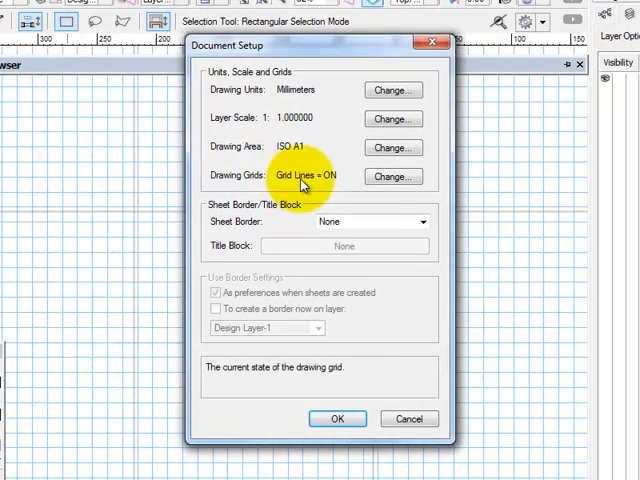
click(392, 176)
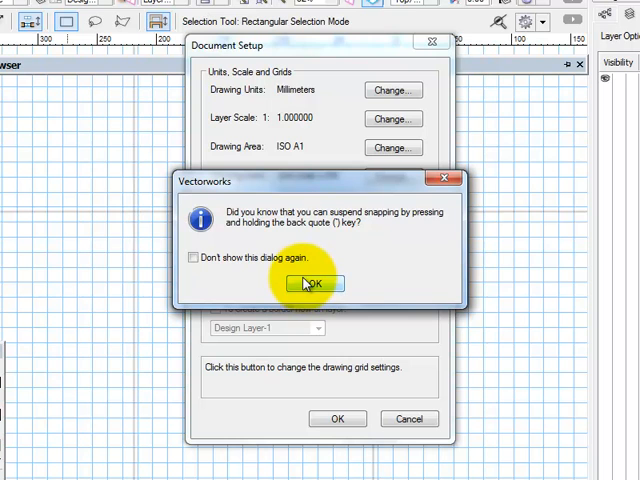
click(312, 284)
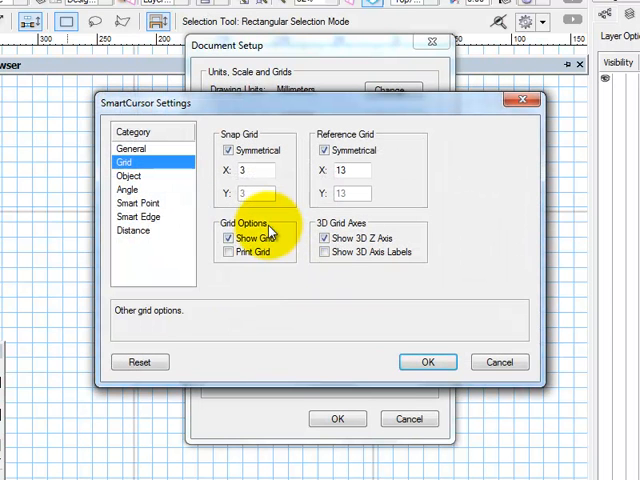
click(258, 194)
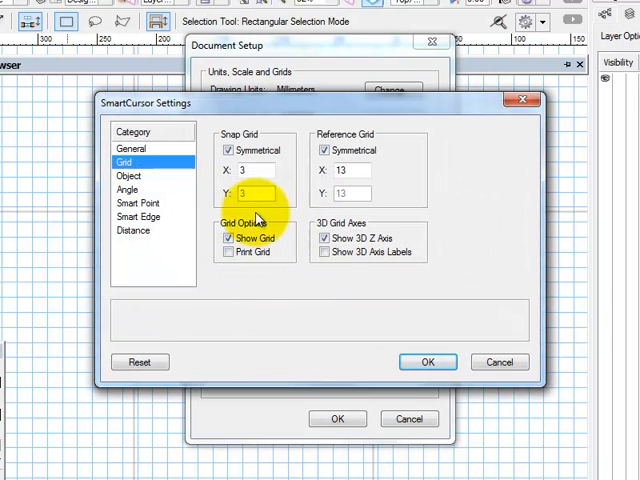
click(228, 238)
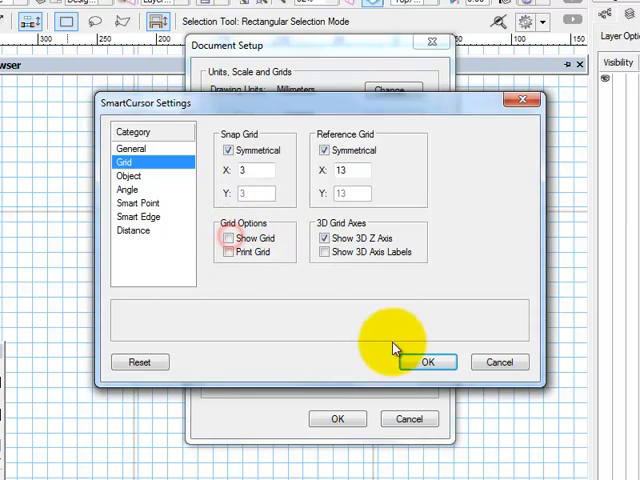
click(428, 360)
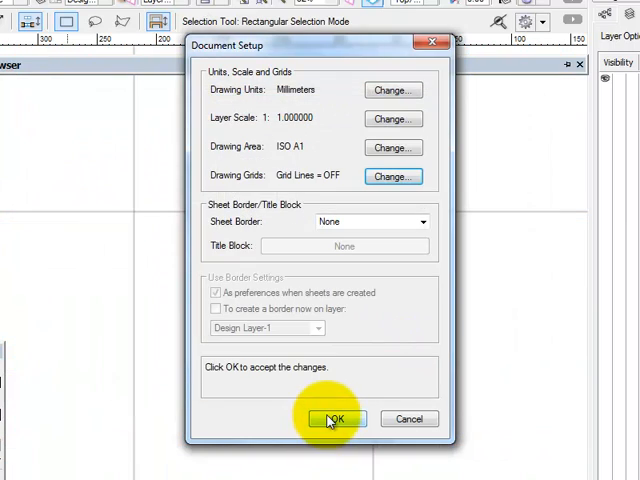
click(336, 418)
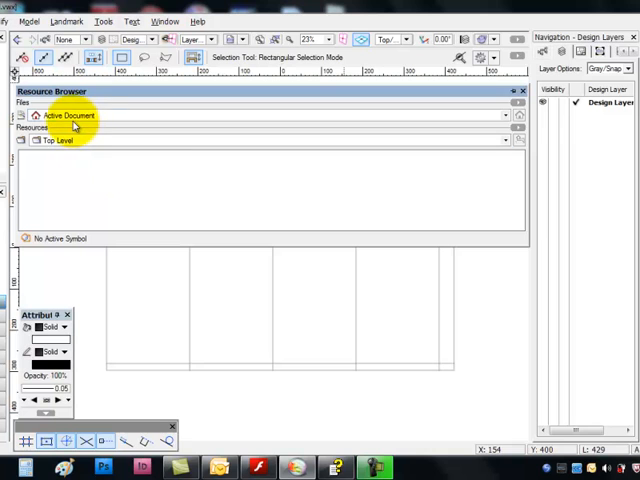
mouse_move(156, 134)
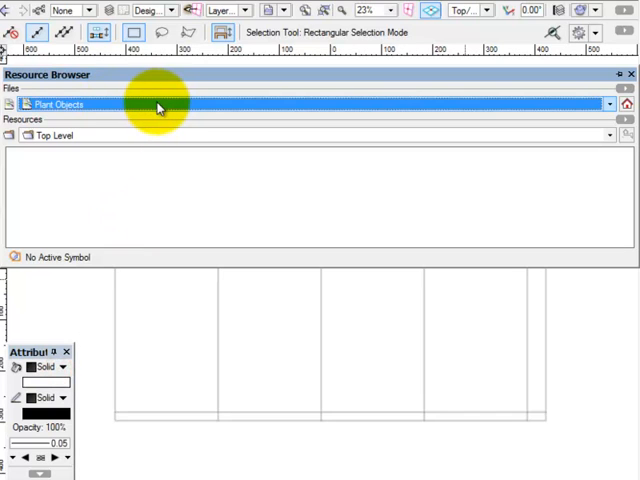
mouse_move(288, 188)
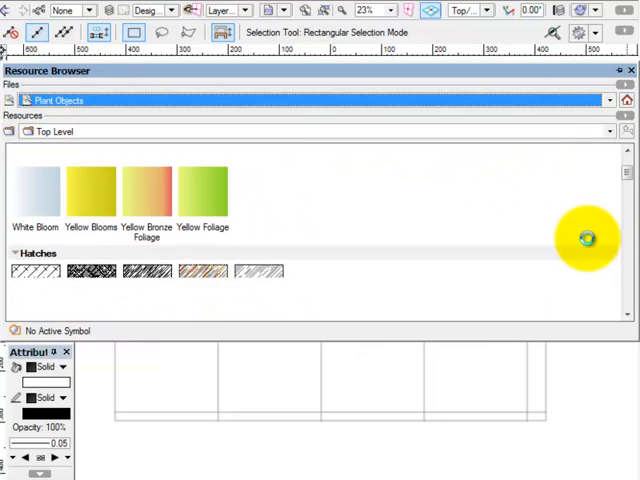
Collapse the Gradients and Textures sections to reach the Plant Objects symbols.
scroll(down, 3)
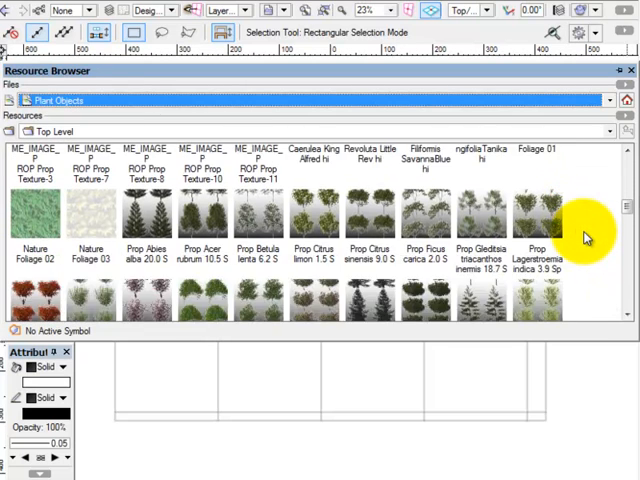
scroll(up, 3)
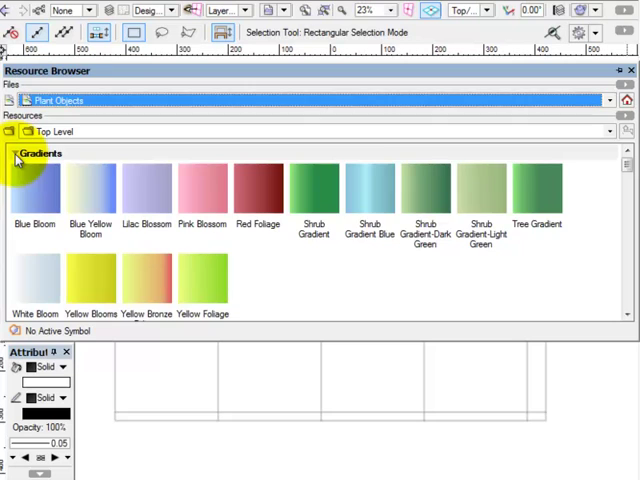
click(12, 152)
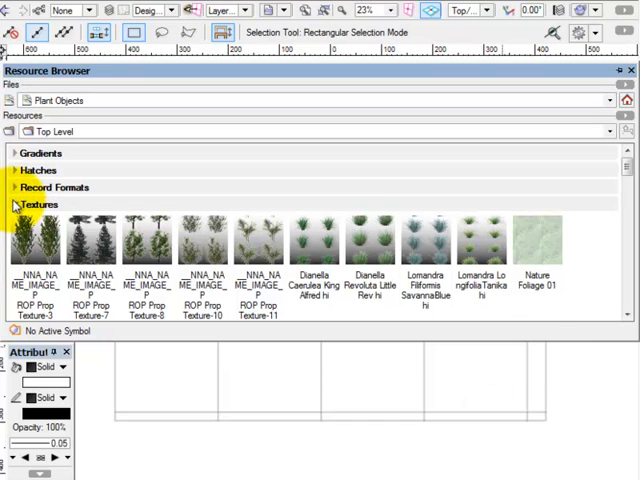
click(44, 204)
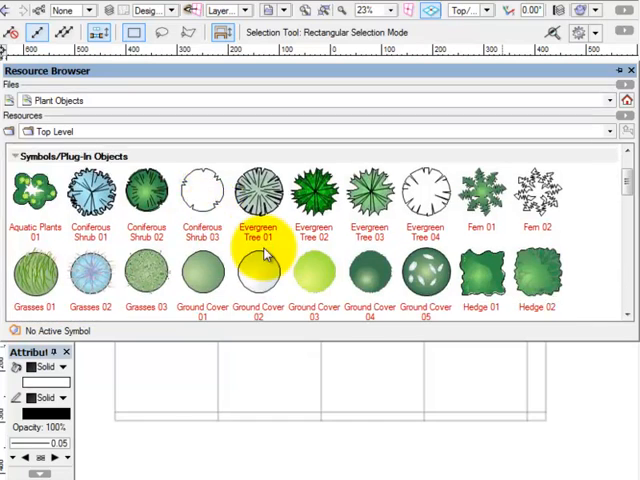
scroll(down, 3)
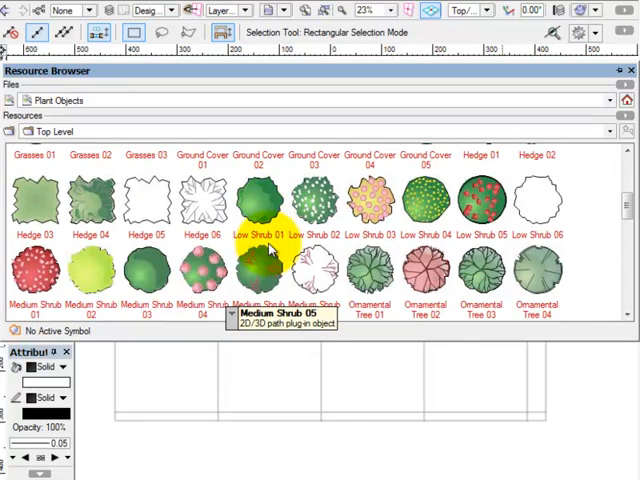
scroll(down, 3)
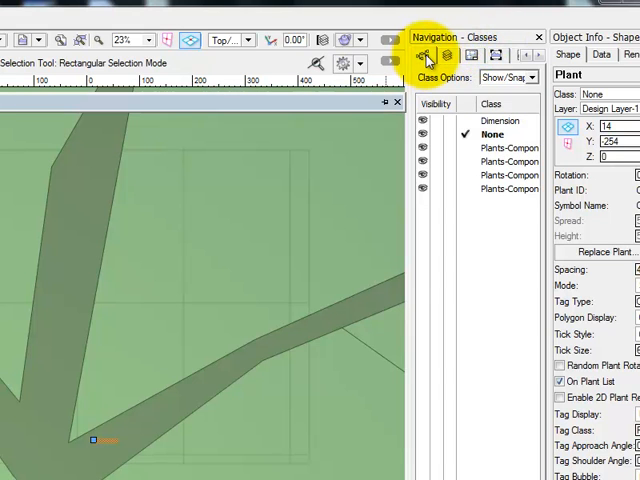
Switch the Navigation palette to Design Layers and select Design Layer-1.
click(444, 56)
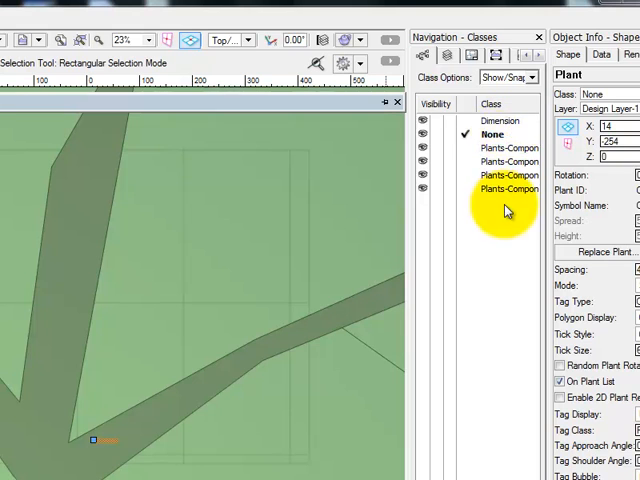
click(444, 56)
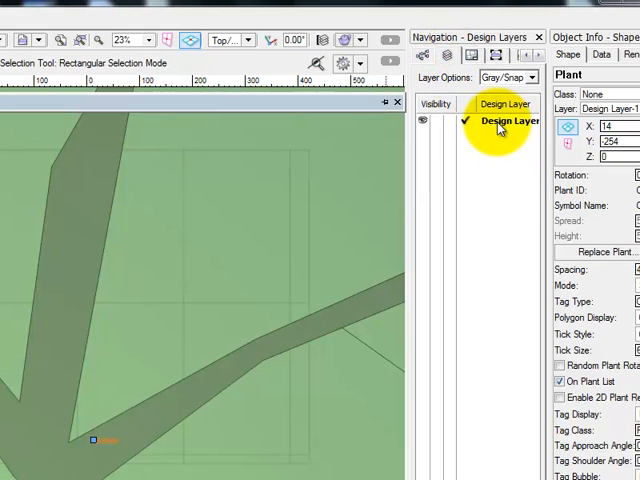
click(500, 120)
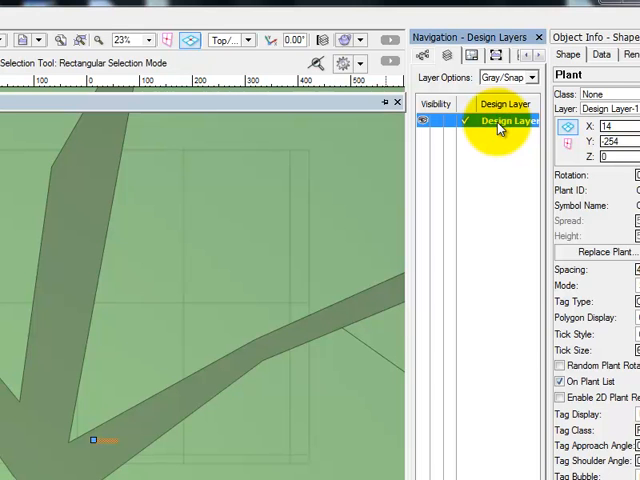
Edit Design Layer-1 and set its scale to metric 1:100.
right_click(490, 120)
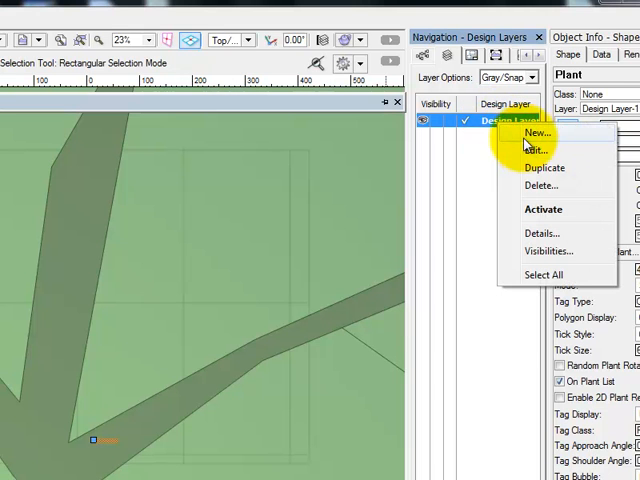
click(536, 150)
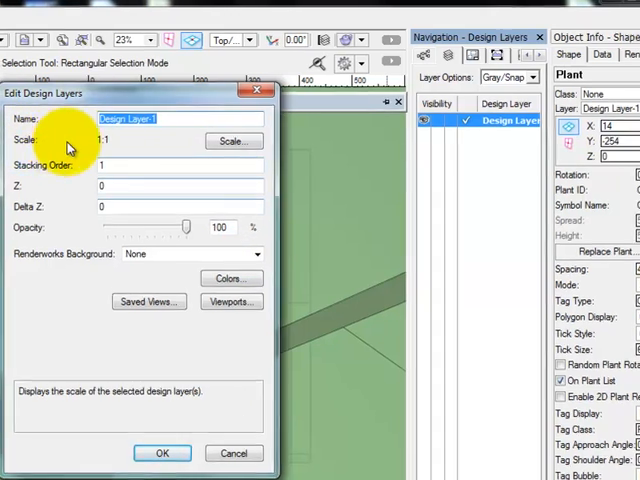
click(232, 140)
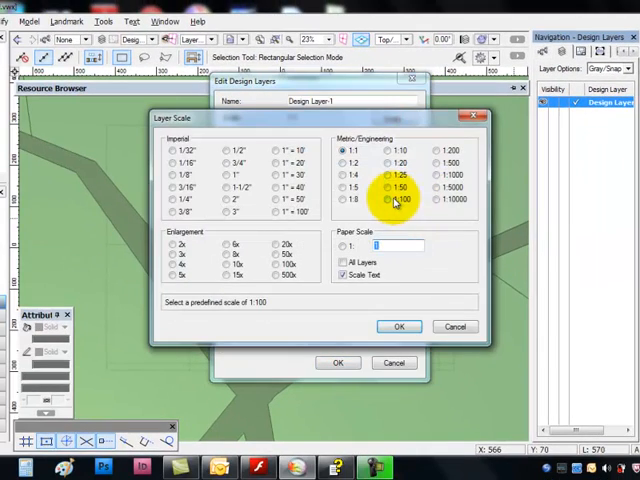
click(400, 326)
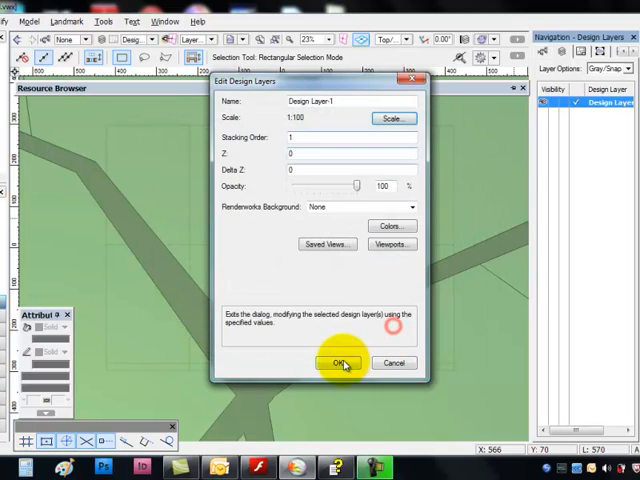
click(340, 362)
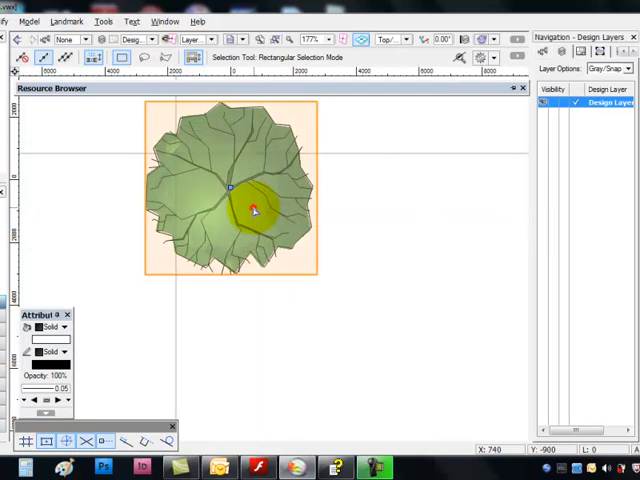
Open the Ornamental Tree 01 plant and choose to edit its Definition.
double_click(252, 210)
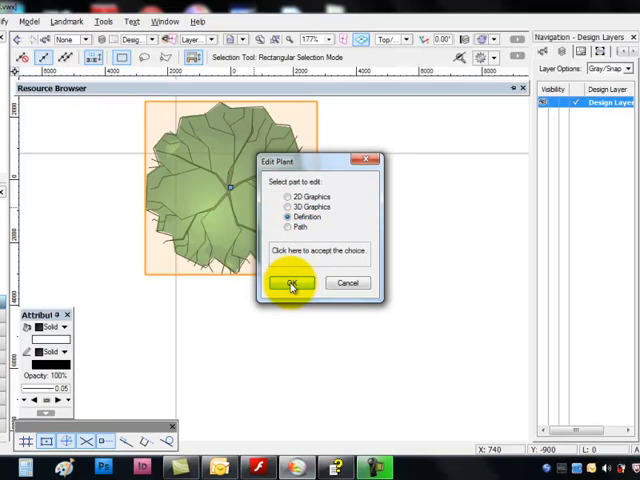
click(290, 282)
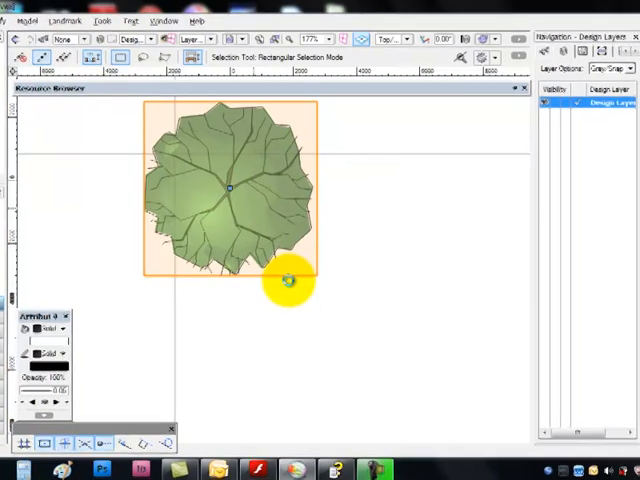
double_click(230, 184)
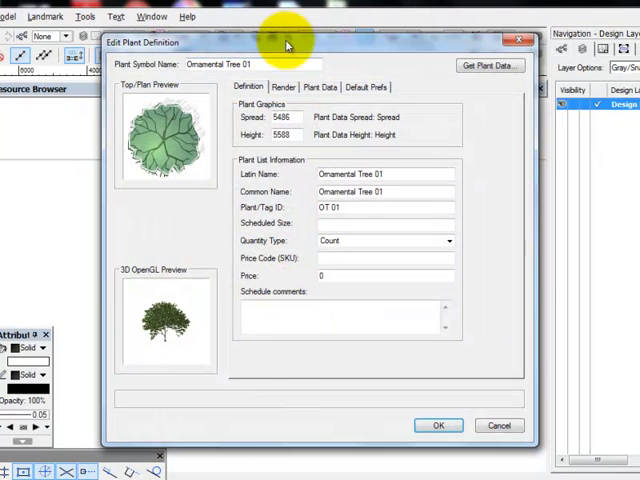
mouse_move(212, 252)
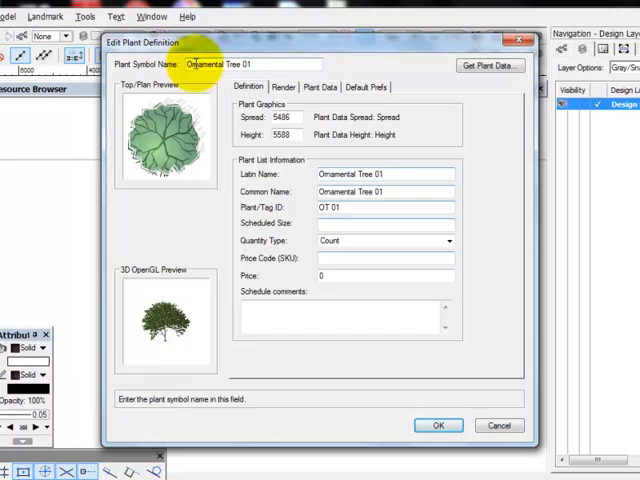
mouse_move(488, 64)
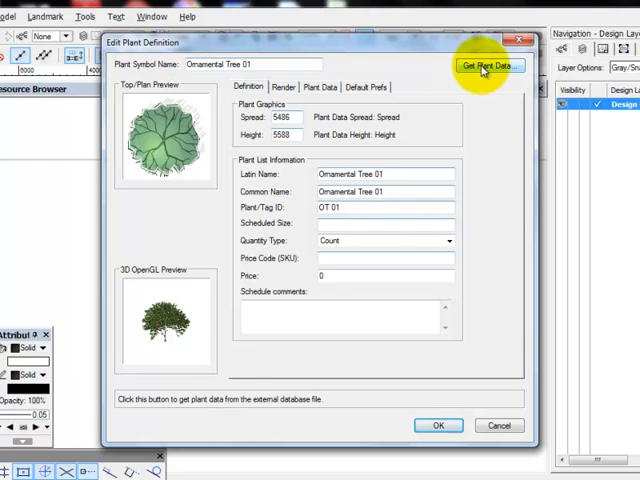
Get plant data for Callistemon salignus from the Tree list of the plant database.
click(488, 66)
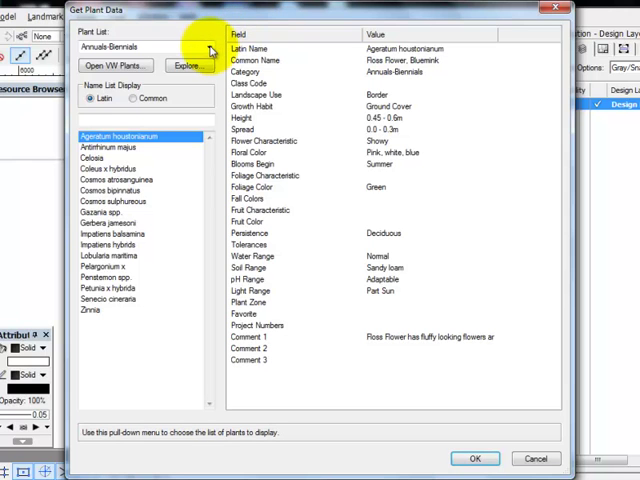
click(208, 48)
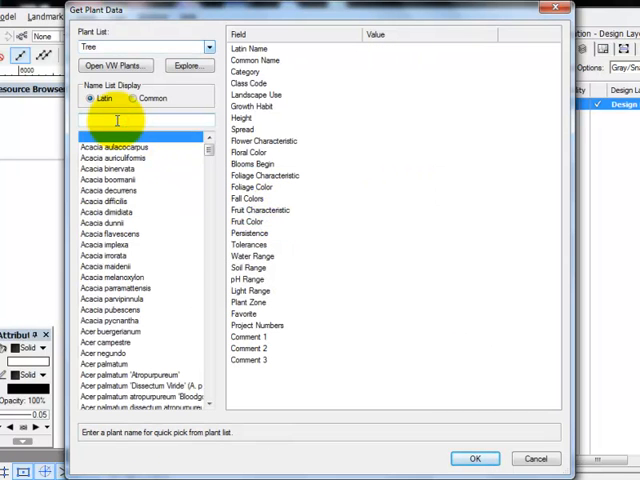
text(c)
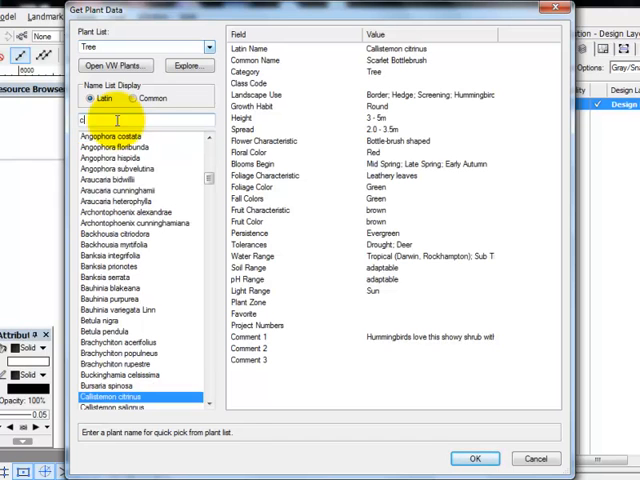
scroll(down, 3)
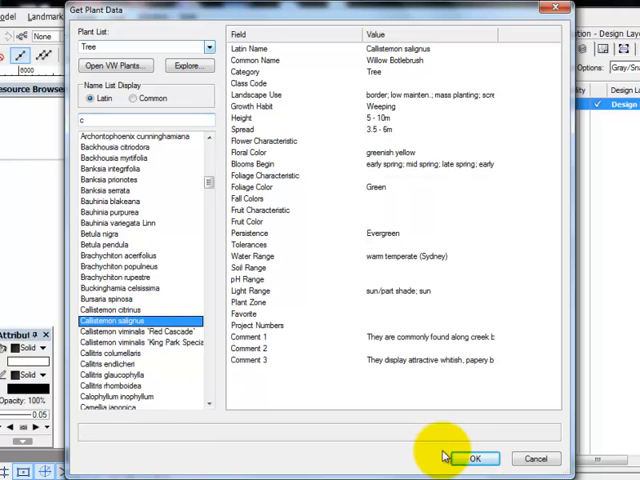
click(476, 458)
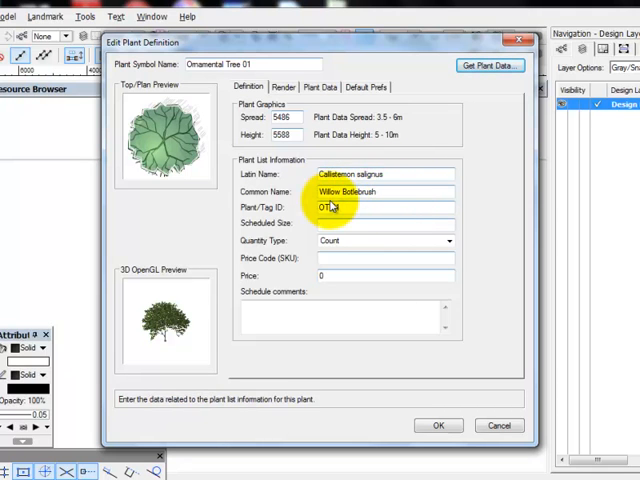
Select the Latin name, enter tag ID CMS and scheduled size 200mm.
click(384, 172)
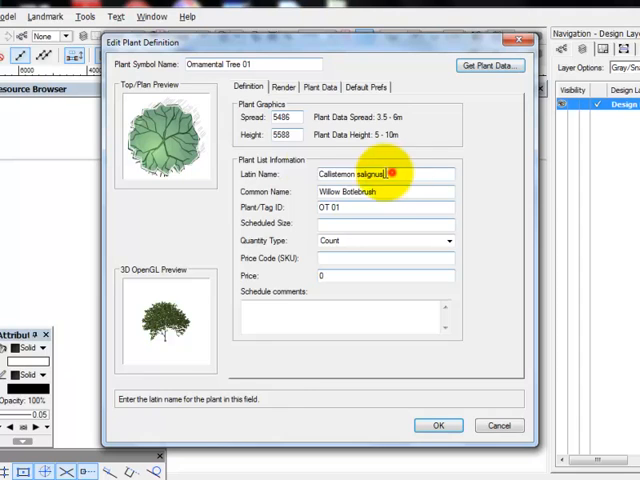
triple_click(384, 174)
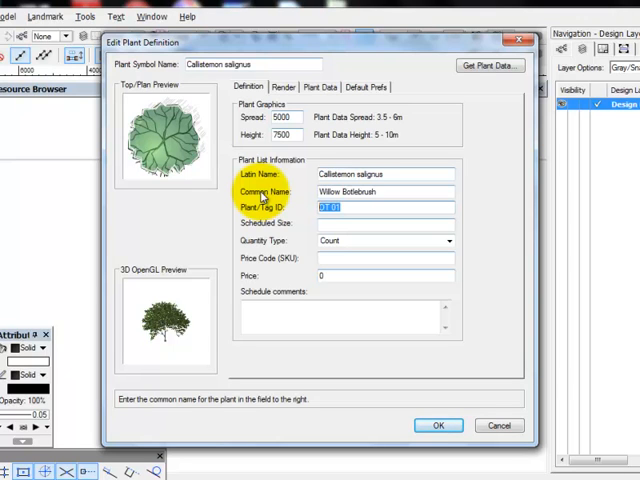
text(CMS)
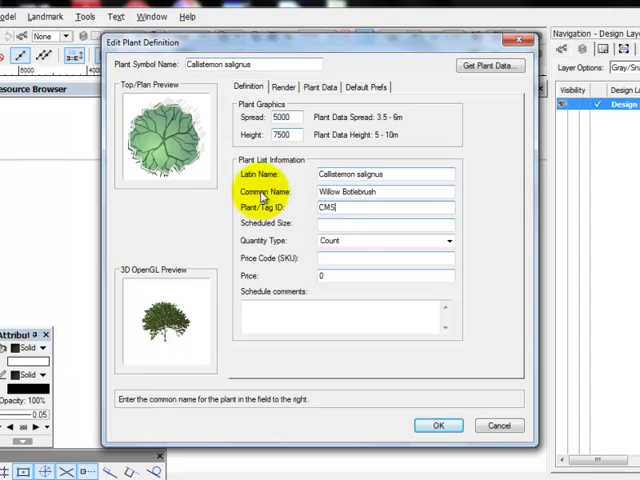
click(384, 224)
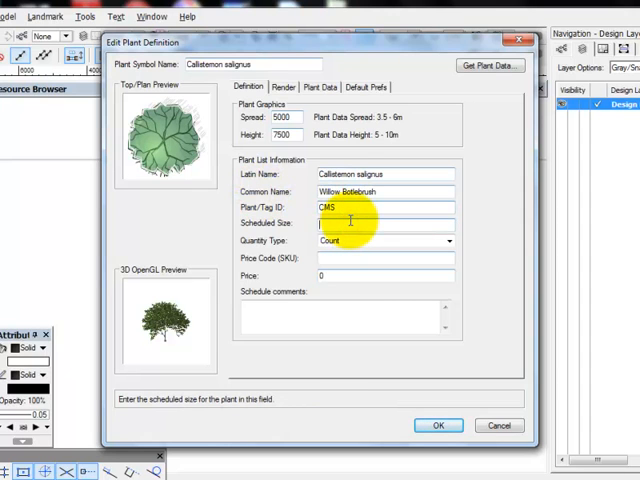
text(200mm)
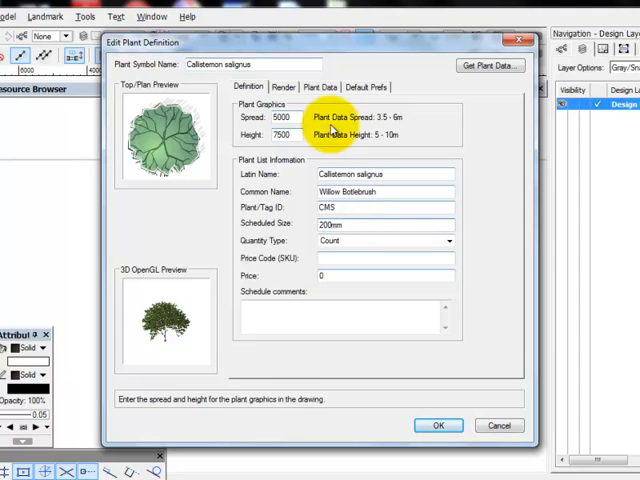
click(284, 88)
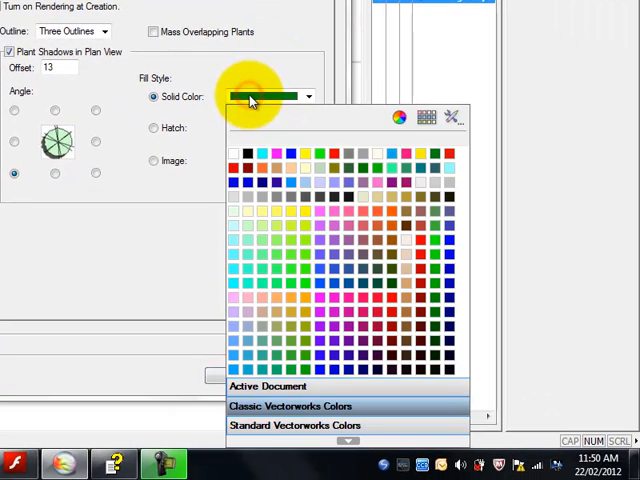
Pick black as the solid fill colour for plant shadows in plan view.
click(268, 386)
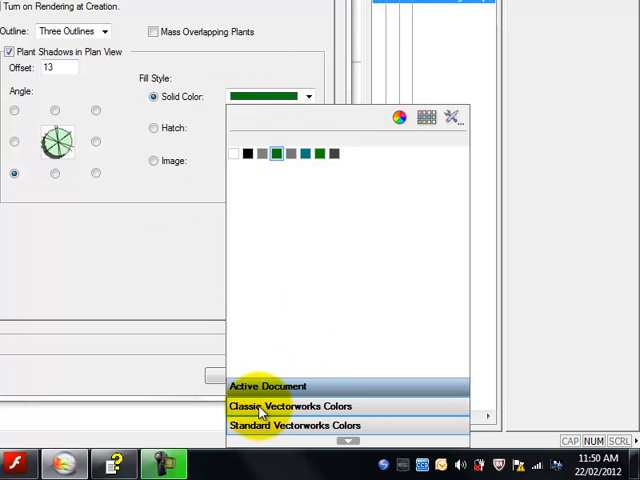
click(284, 406)
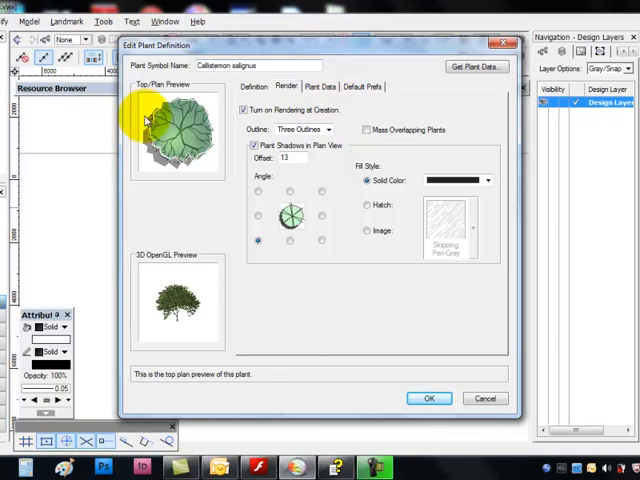
Set the plant's default Tag Top to Quantity-ID and accept the definition so the tag reads 1-CMS.
click(364, 86)
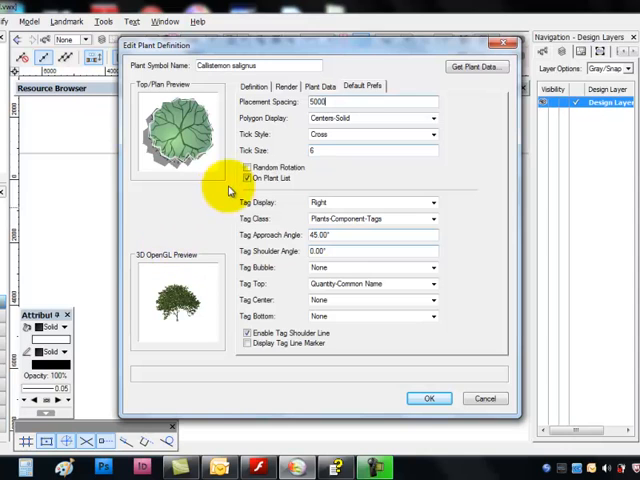
mouse_move(270, 296)
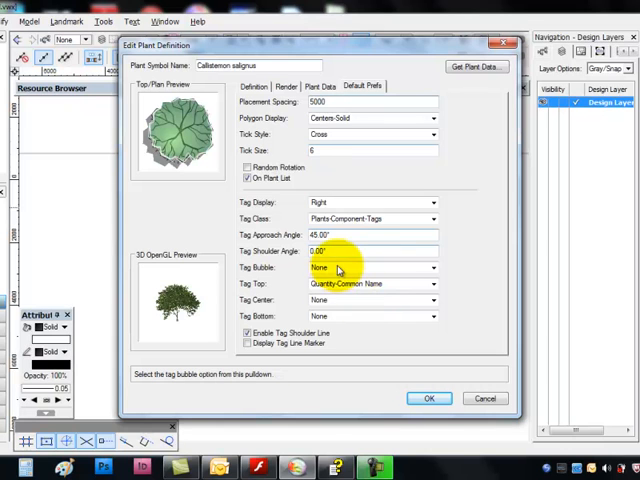
click(432, 284)
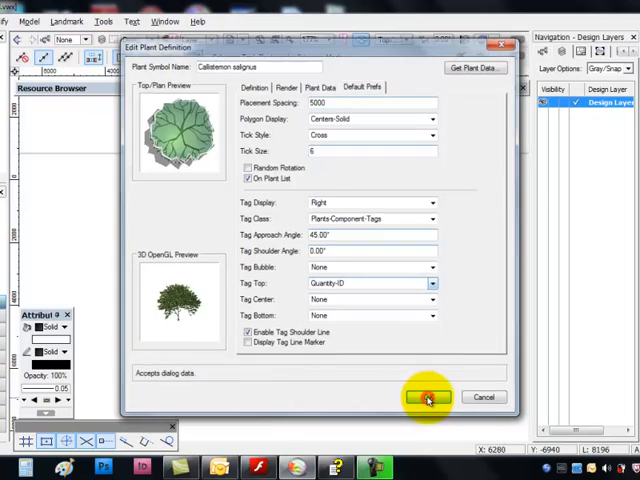
click(428, 396)
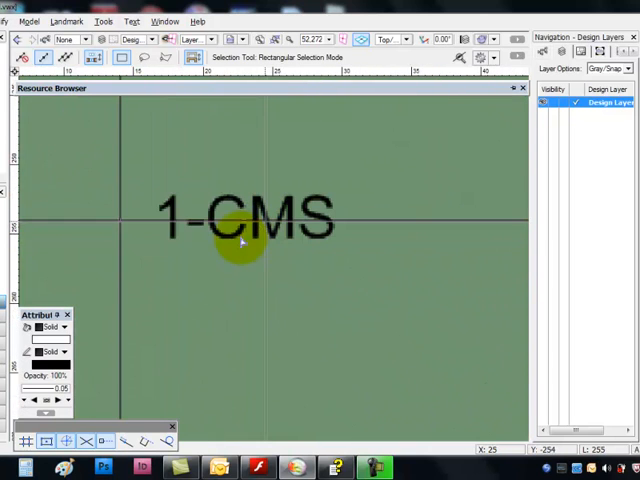
Resize the 1-CMS tag text to 24 points via Text > Size > Other.
click(242, 220)
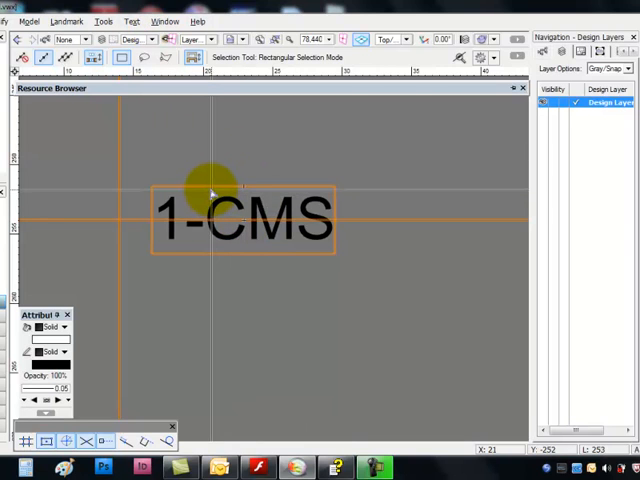
click(48, 20)
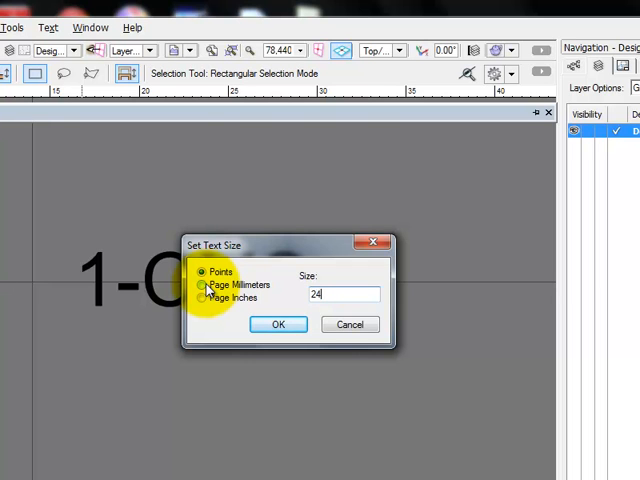
click(278, 324)
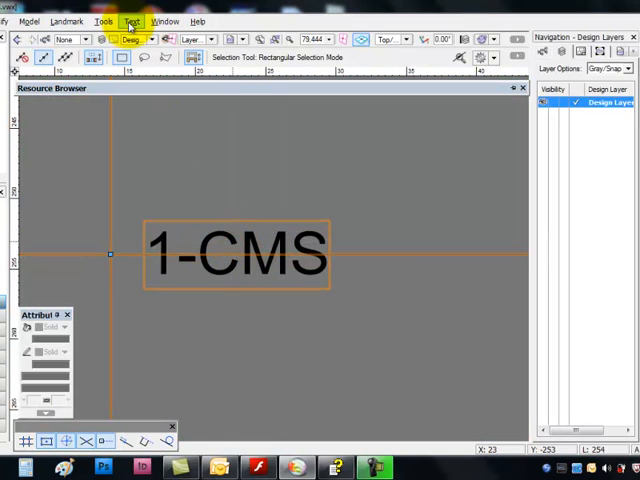
click(132, 20)
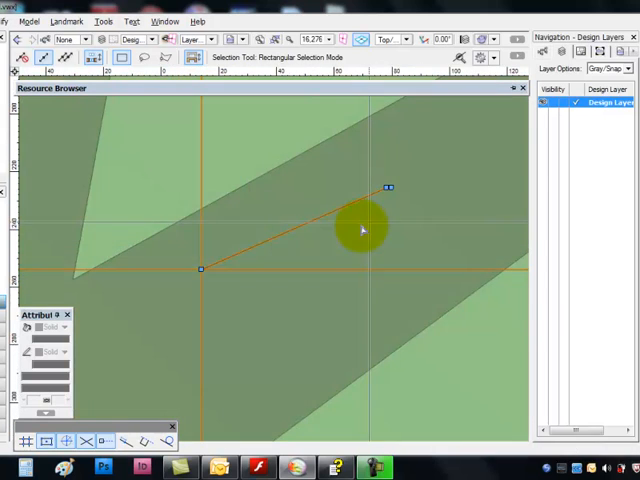
Drag the leader's bend point so the 1-CMS callout sits upper right of the symbol, then deselect.
drag(364, 230, 104, 252)
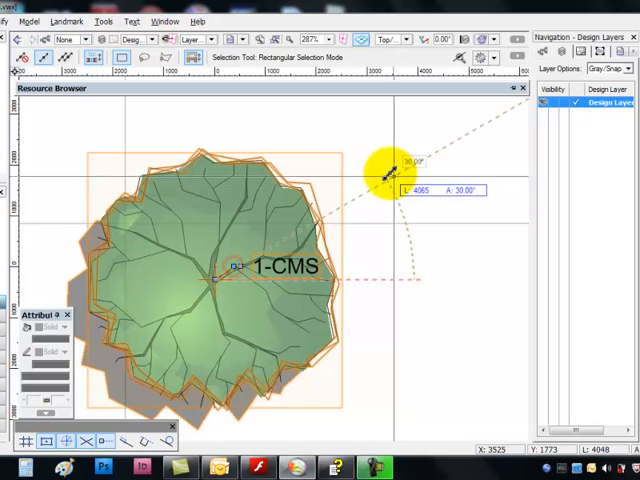
scroll(up, 3)
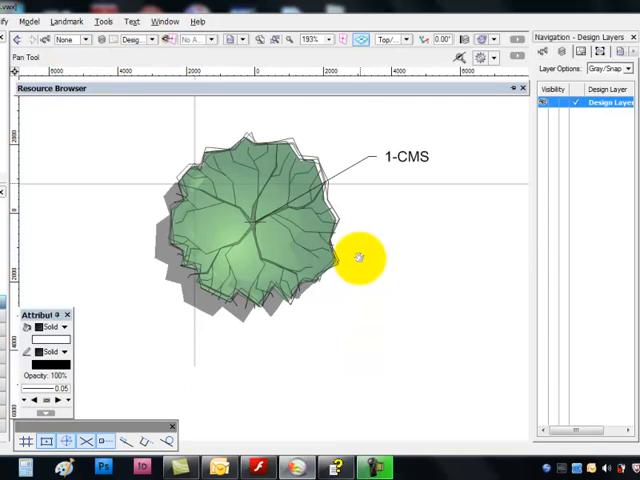
click(24, 56)
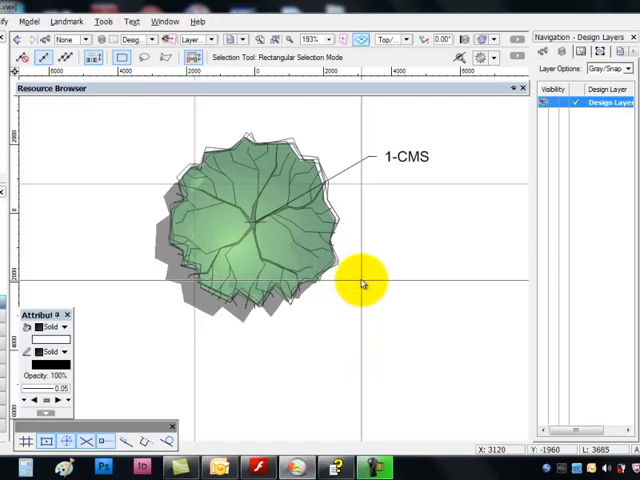